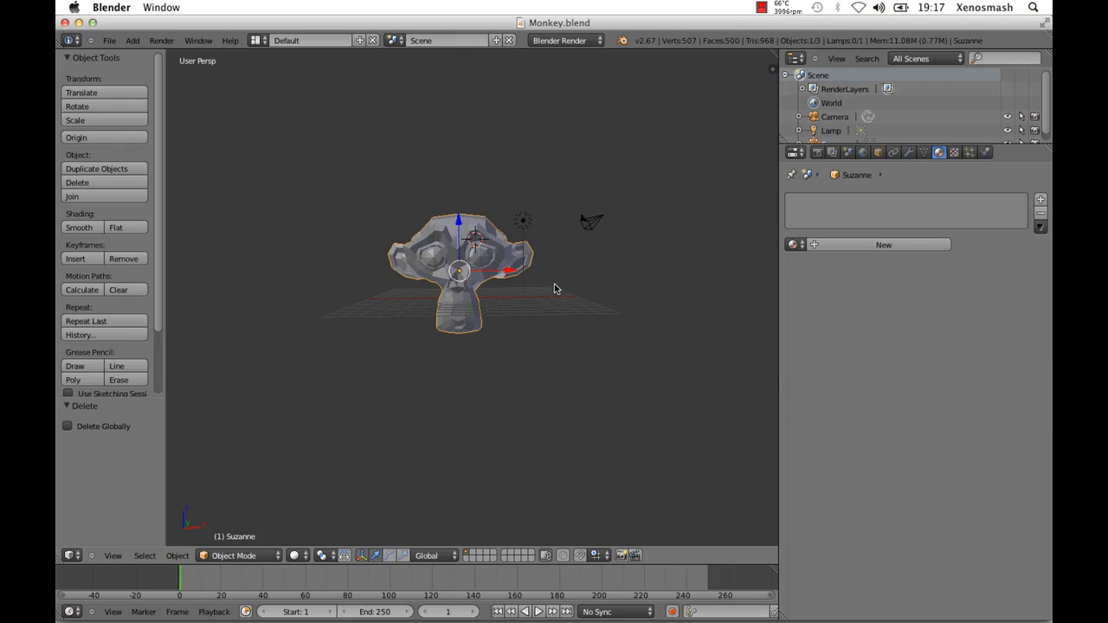
{"action": "mouse_move", "coordinate": [557, 336]}
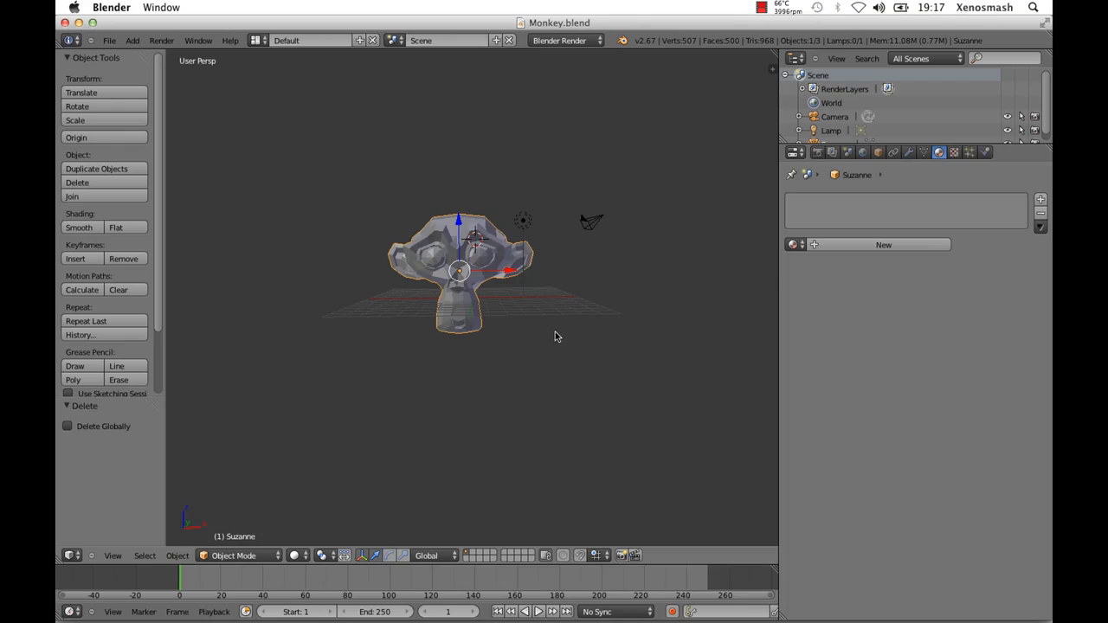
{"action": "mouse_move", "coordinate": [550, 329]}
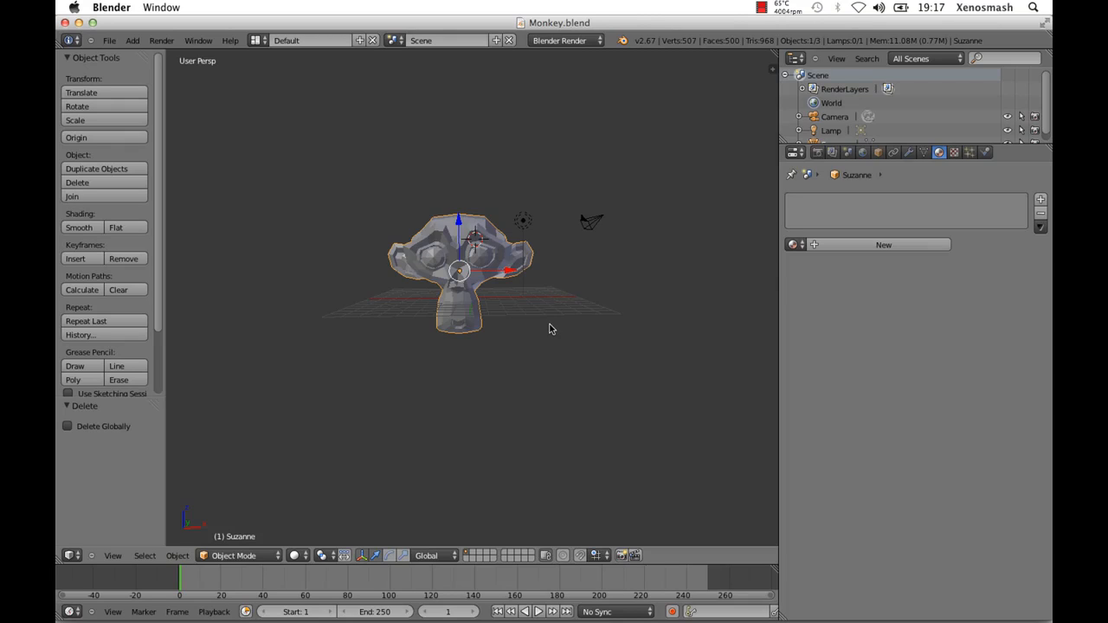
{"action": "mouse_move", "coordinate": [408, 202]}
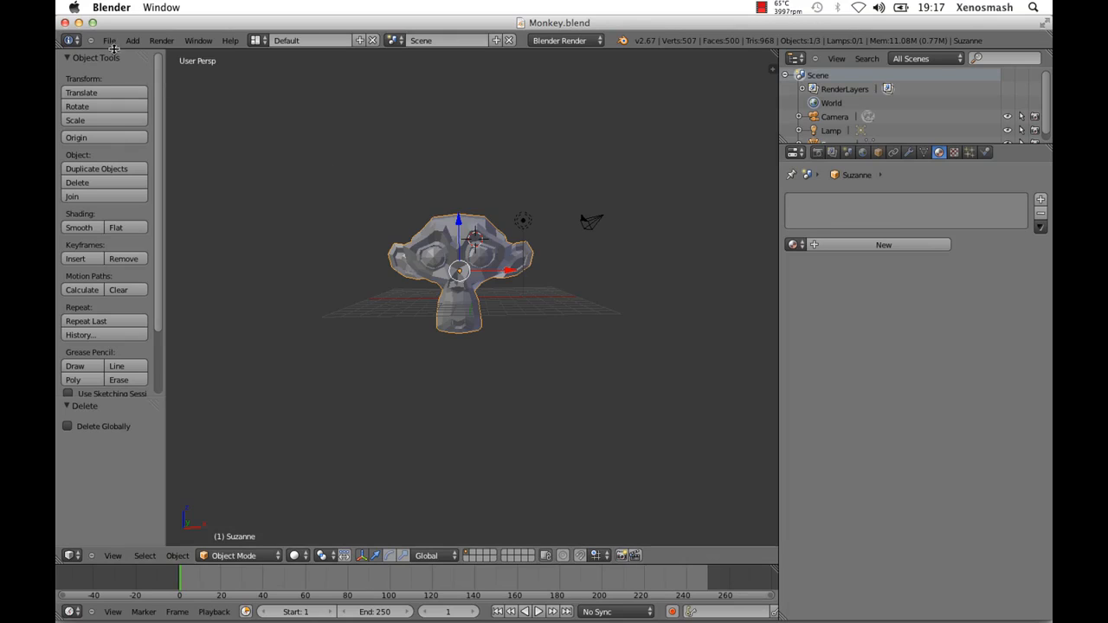
- Drag Monkey.blend from Finder into Unity's Project panel so a Monkey asset appears
{"action": "left_click", "coordinate": [109, 40]}
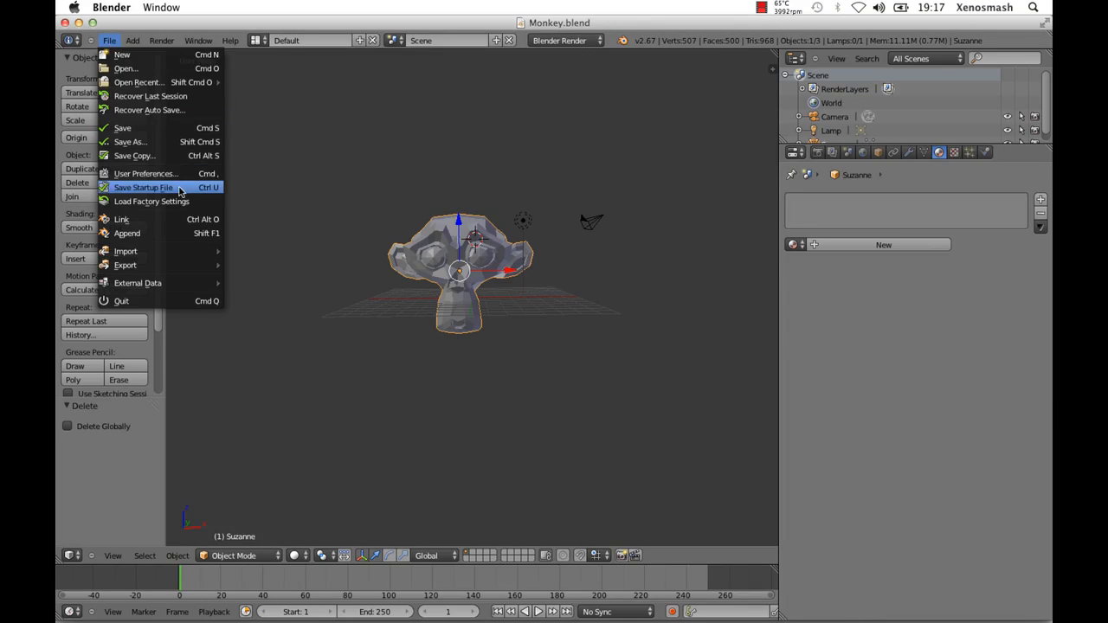
{"action": "left_click", "coordinate": [130, 141]}
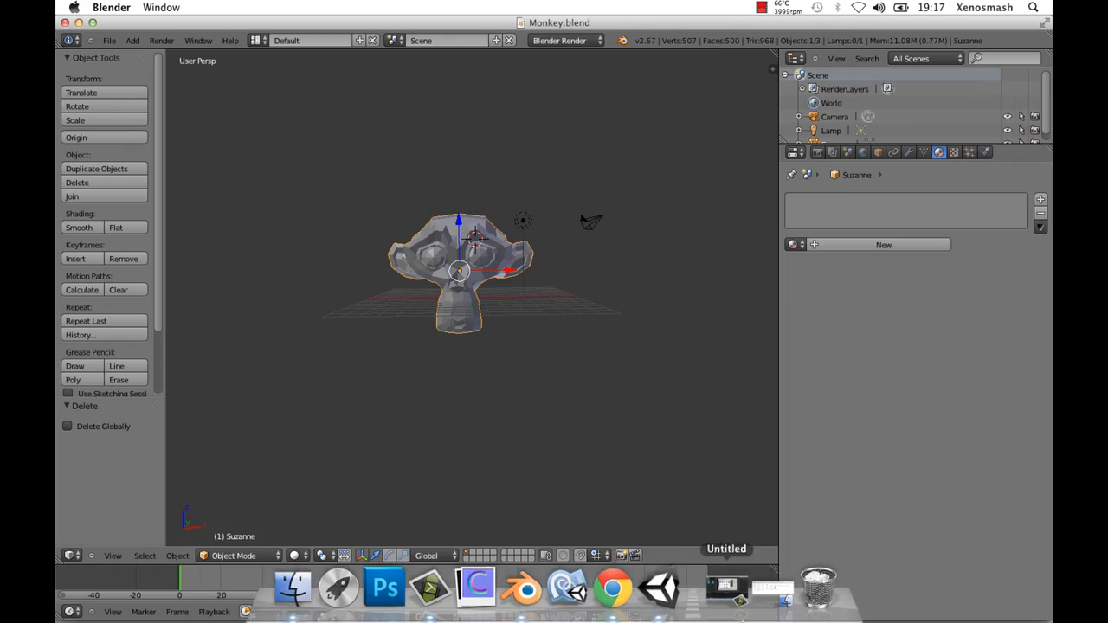
{"action": "left_click", "coordinate": [659, 588]}
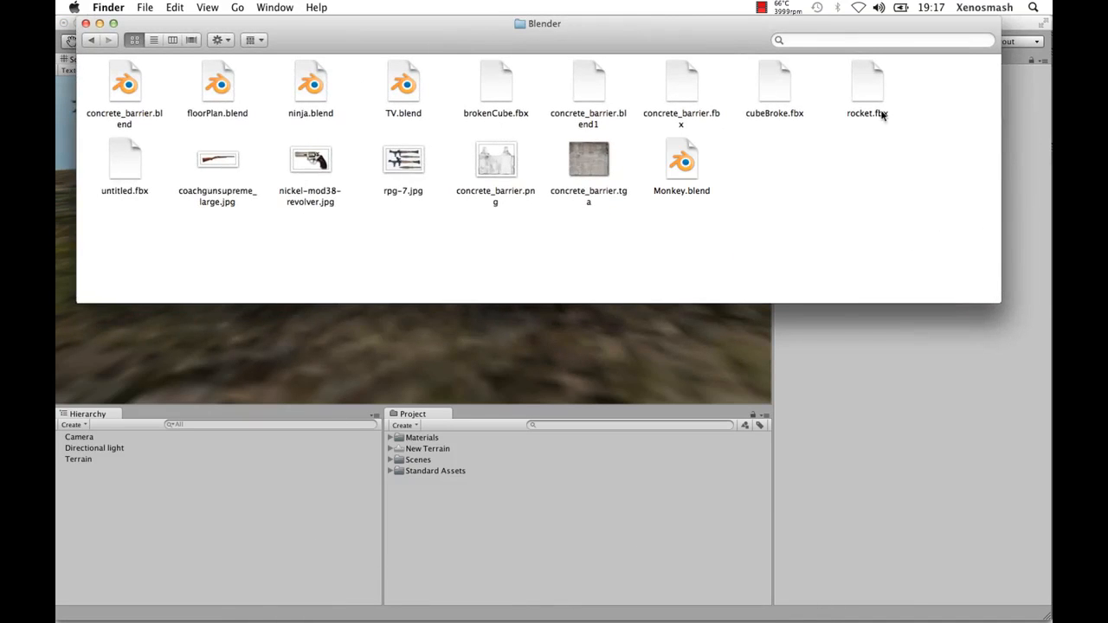
{"action": "mouse_move", "coordinate": [686, 160]}
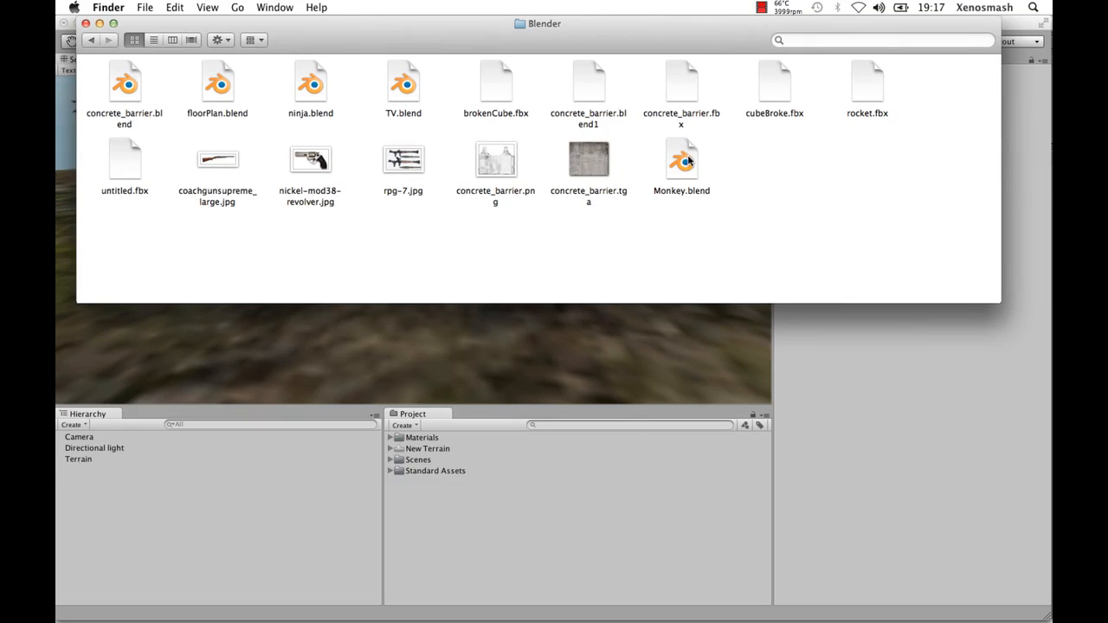
{"action": "left_click_drag", "start_coordinate": [681, 160], "coordinate": [604, 337]}
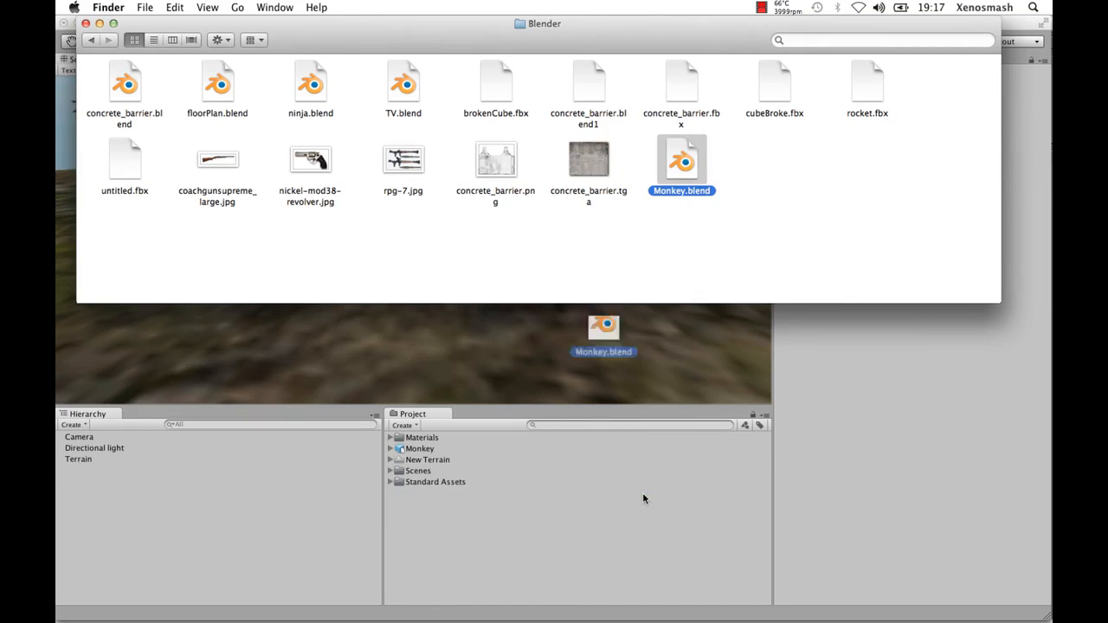
{"action": "left_click", "coordinate": [419, 449]}
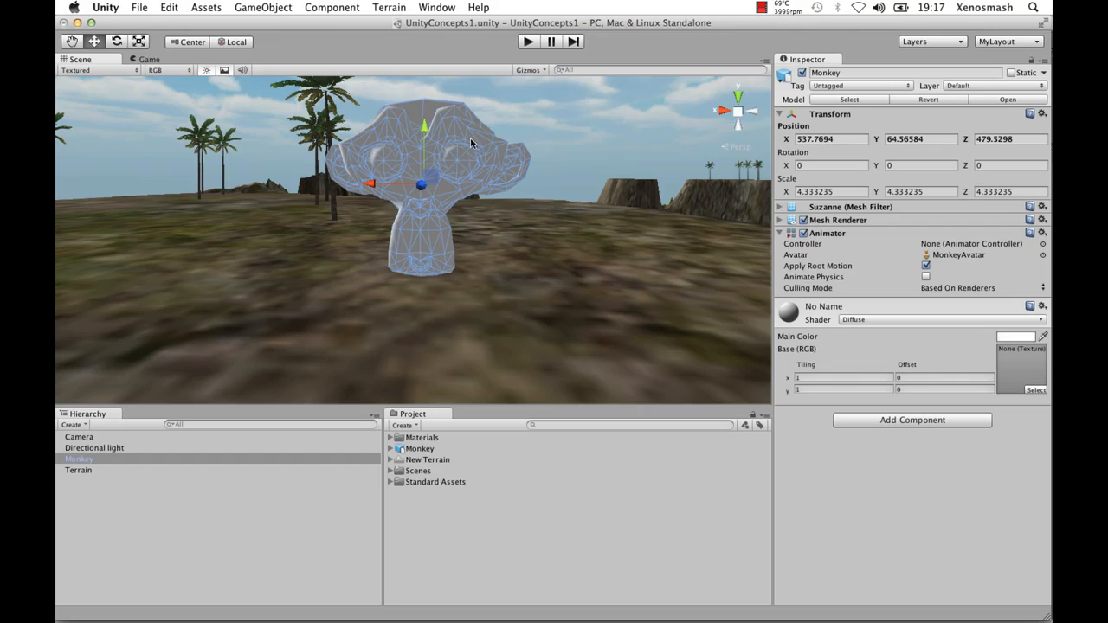
{"action": "mouse_move", "coordinate": [416, 508]}
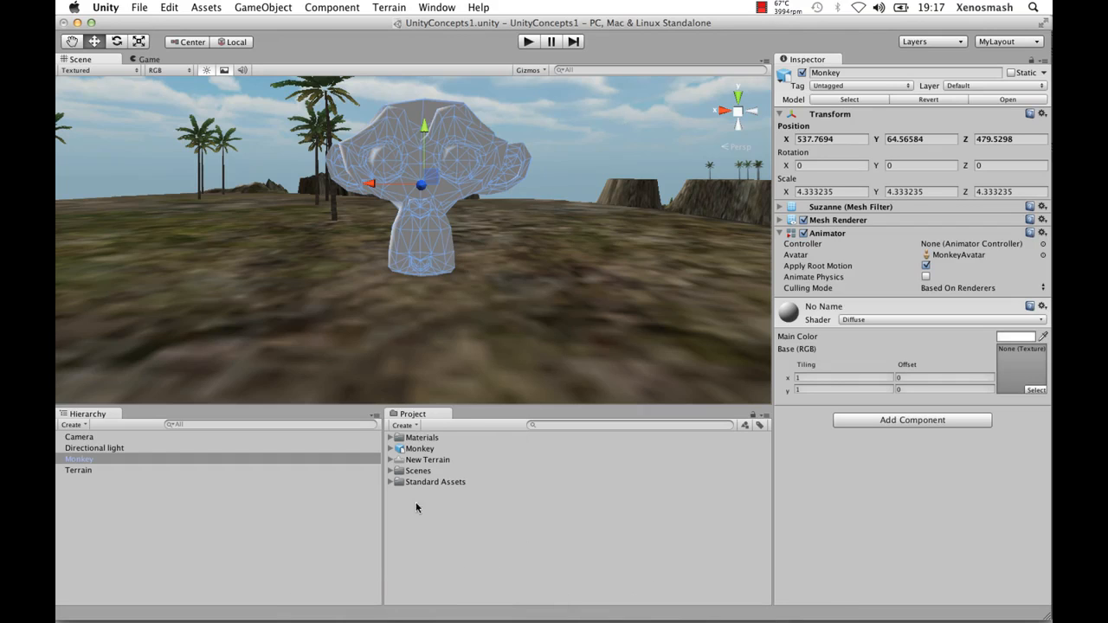
{"action": "mouse_move", "coordinate": [475, 242]}
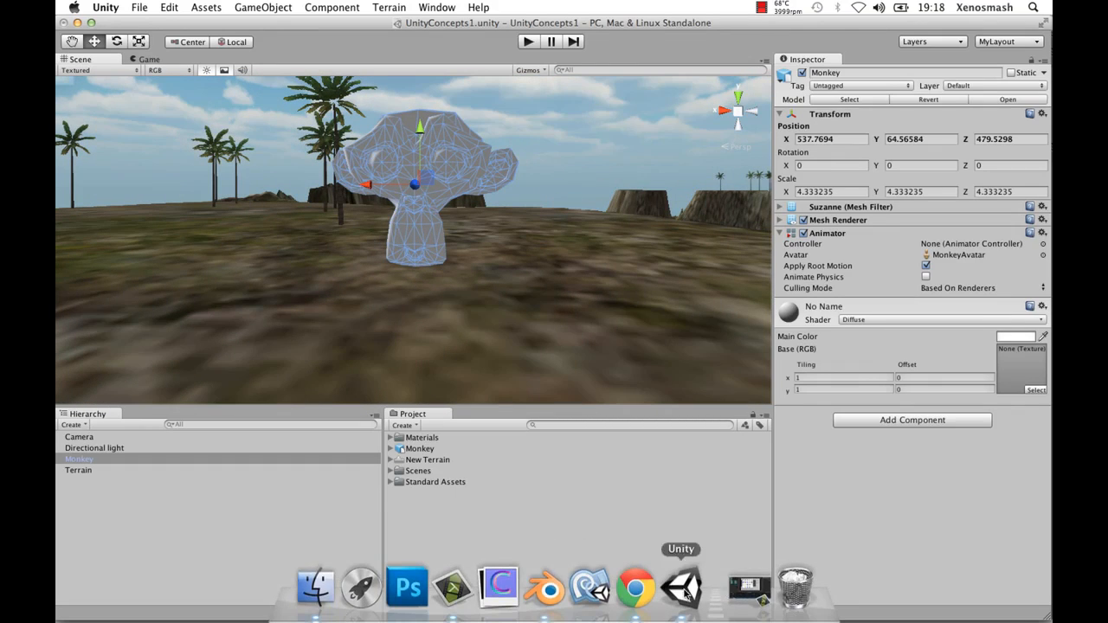
- Export the Monkey scene from Blender as an Autodesk FBX file named Monkey1.fbx
{"action": "left_click", "coordinate": [682, 587]}
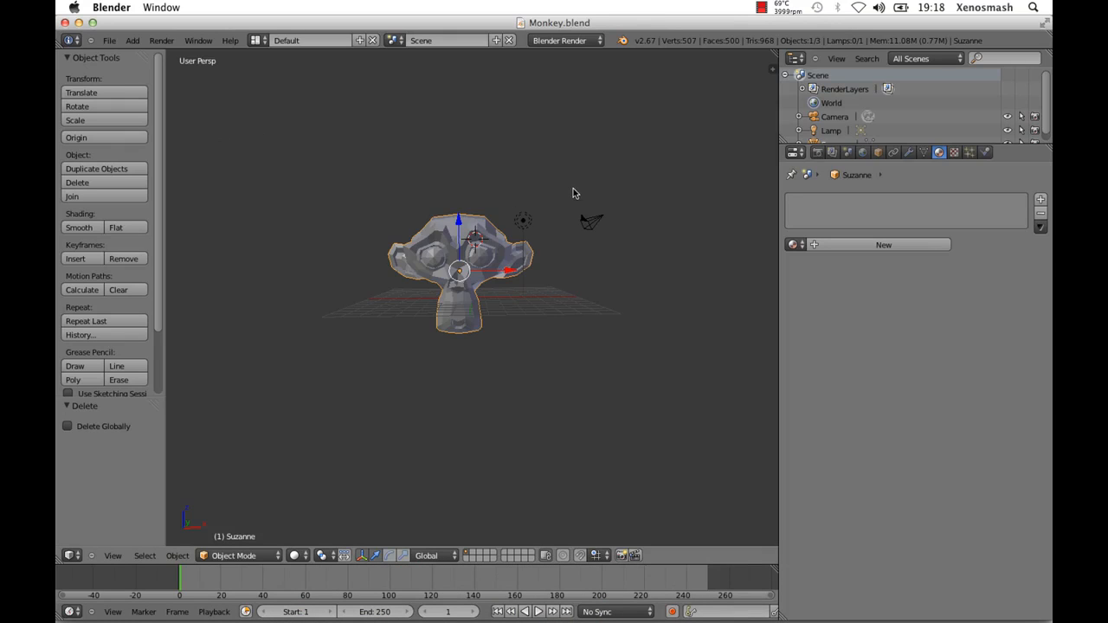
{"action": "mouse_move", "coordinate": [411, 390]}
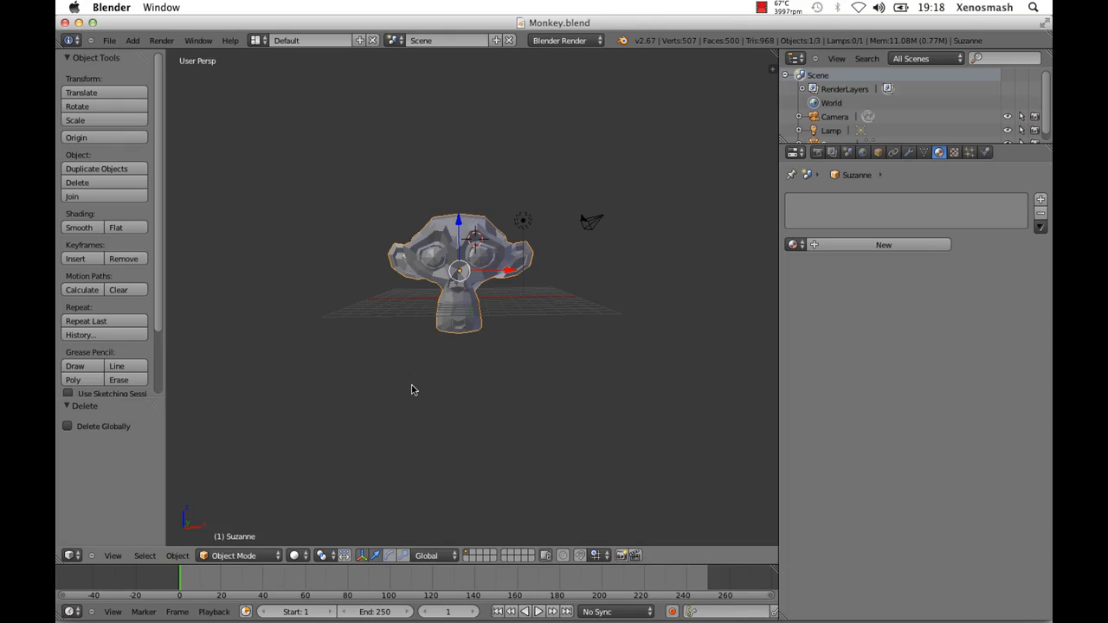
{"action": "left_click", "coordinate": [109, 41]}
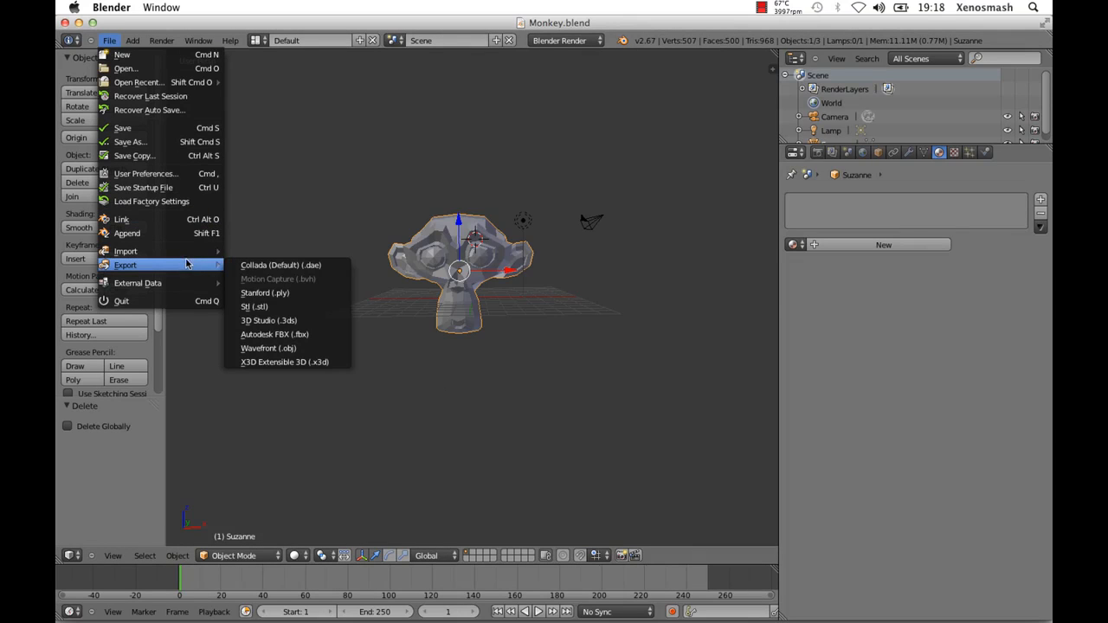
{"action": "mouse_move", "coordinate": [286, 334]}
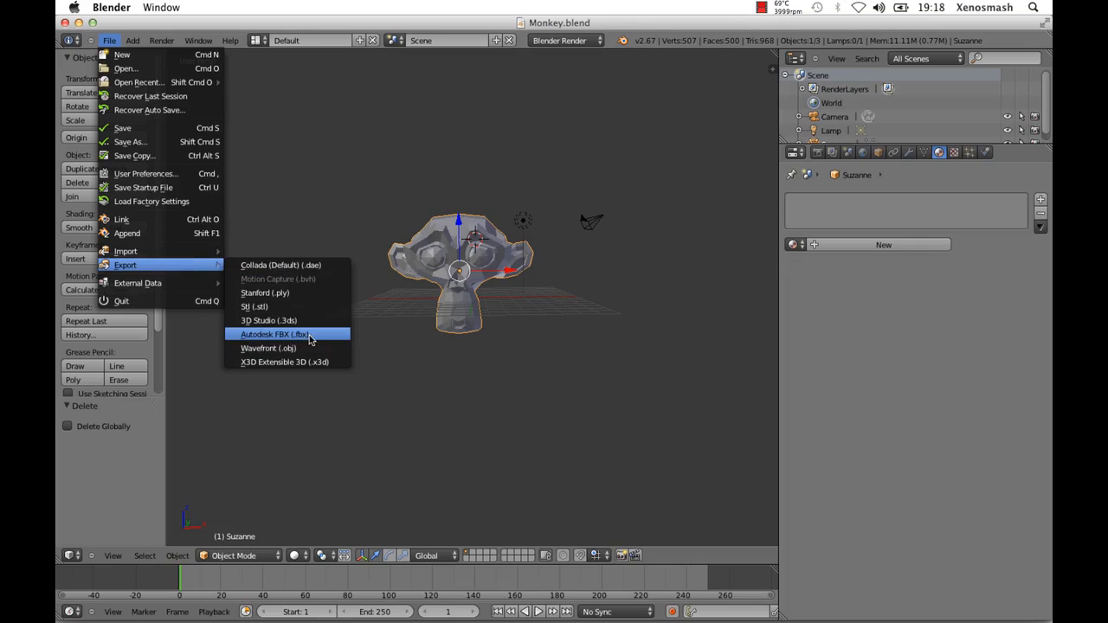
{"action": "left_click", "coordinate": [274, 334]}
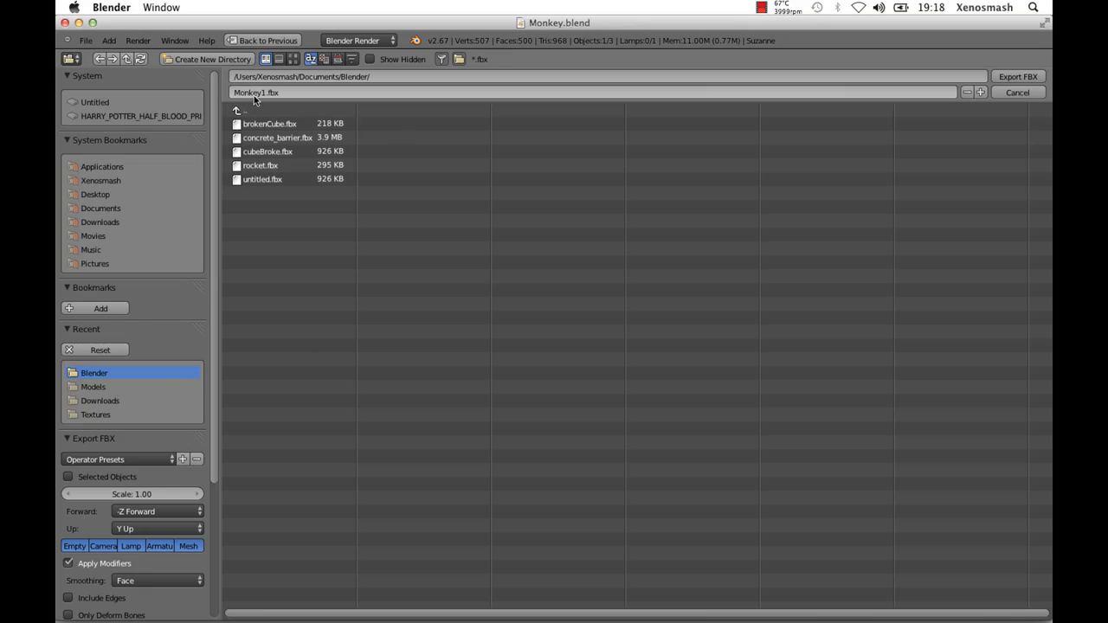
{"action": "mouse_move", "coordinate": [269, 97]}
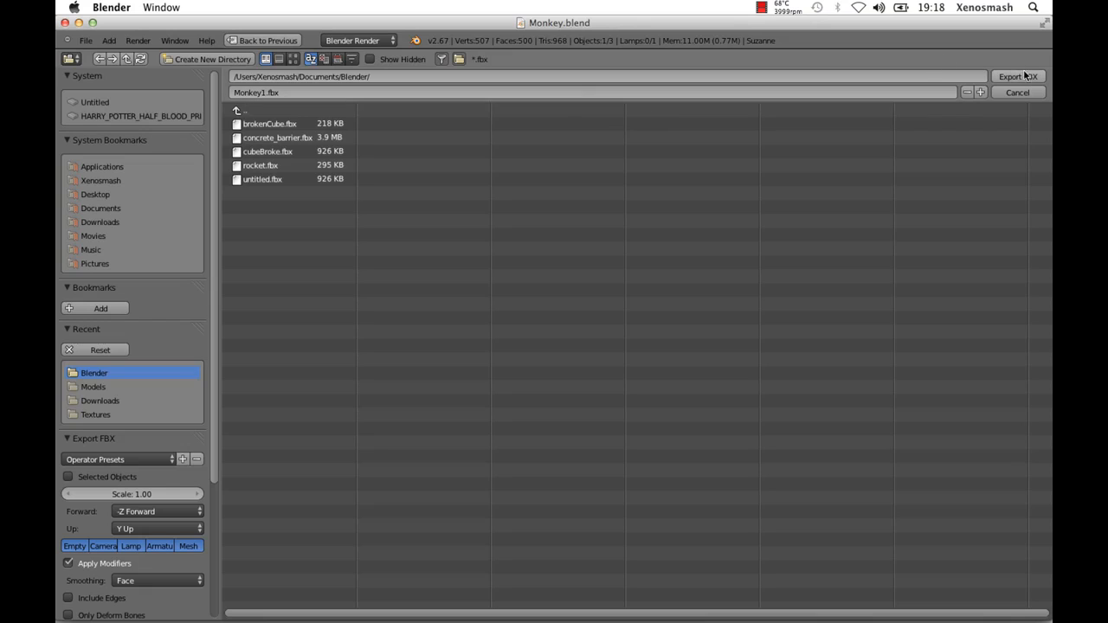
{"action": "left_click", "coordinate": [1017, 93]}
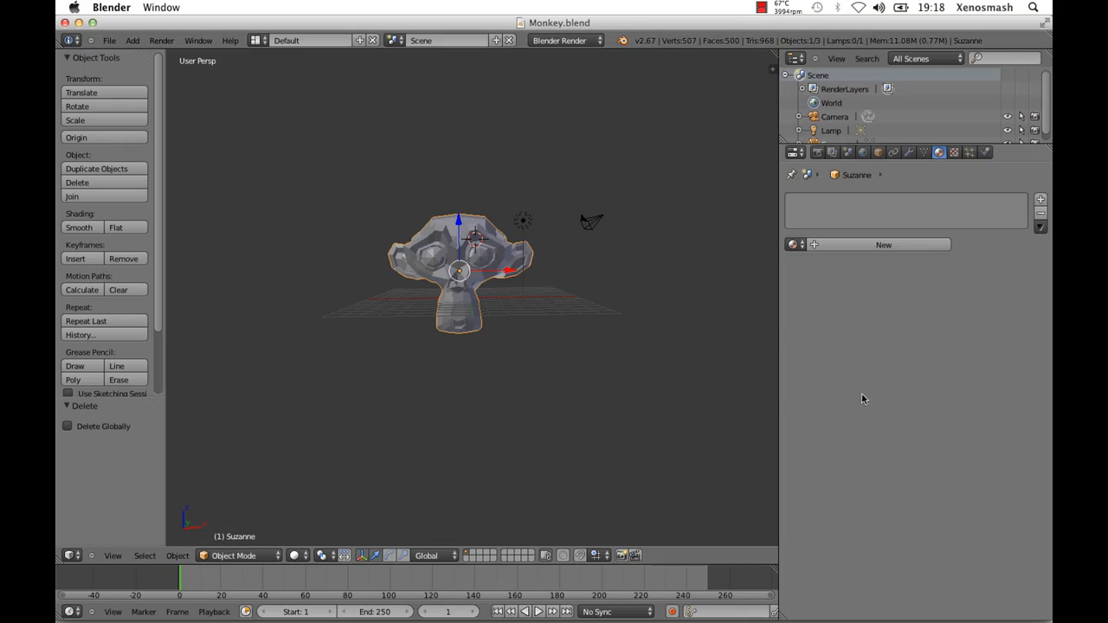
- Pick out the newly exported Monkey1.fbx in the Finder window
{"action": "left_click", "coordinate": [681, 587]}
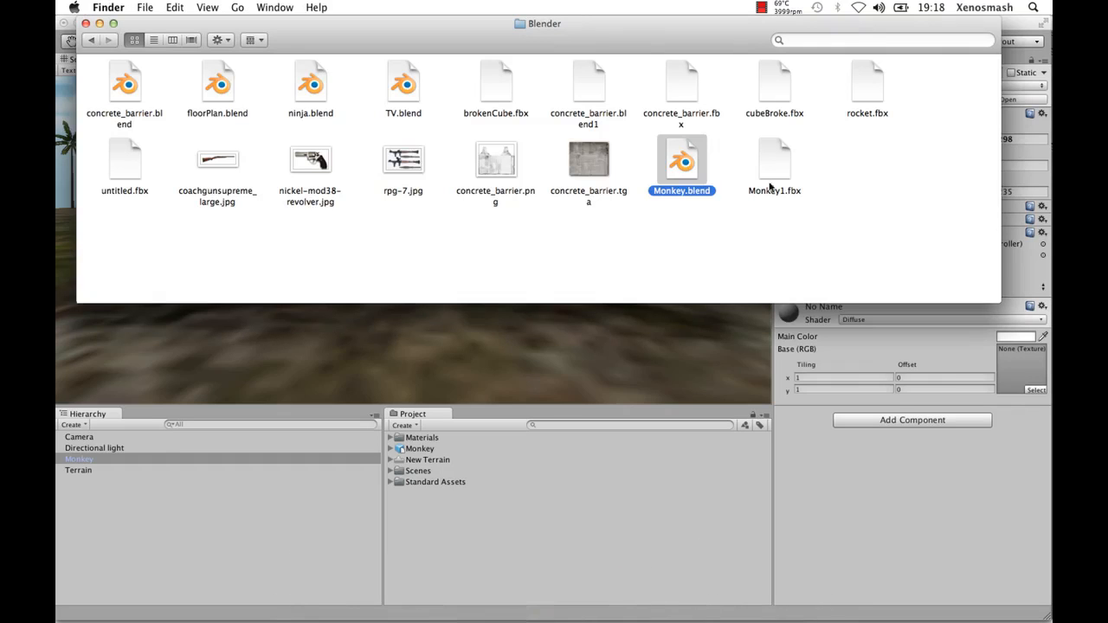
{"action": "left_click", "coordinate": [774, 165]}
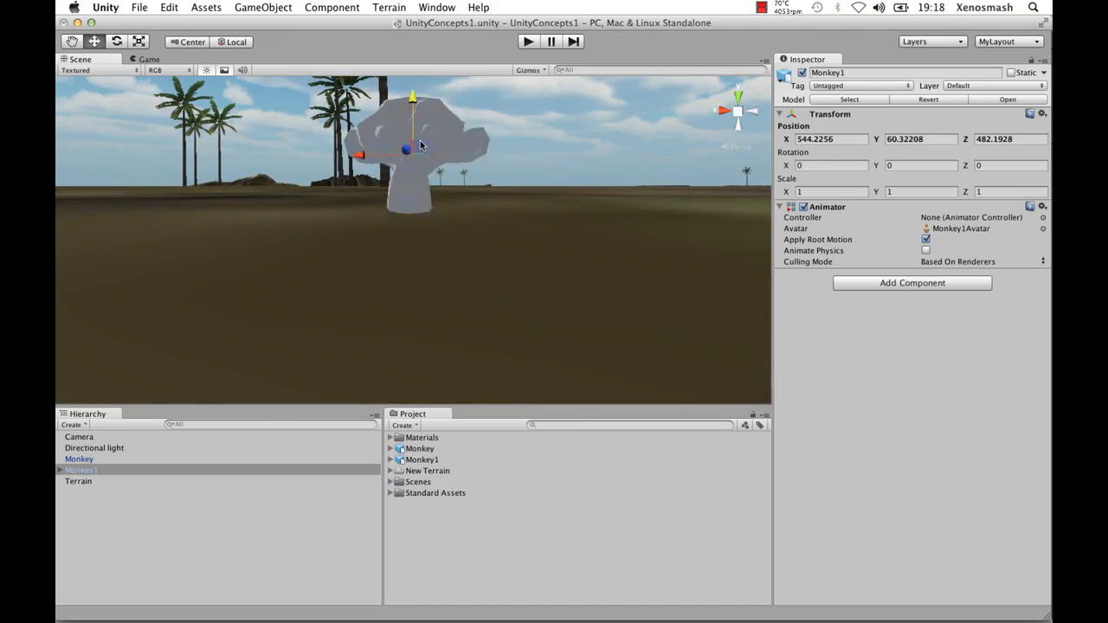
- Change the Monkey1 asset's mesh Scale Factor in Import Settings and apply it
{"action": "left_click", "coordinate": [421, 460]}
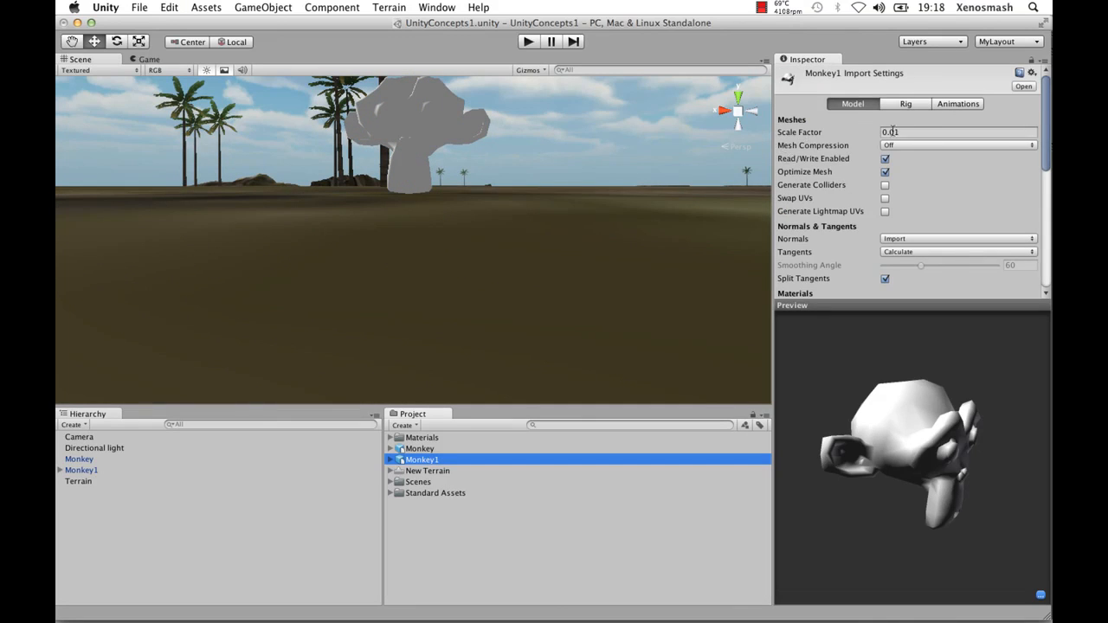
{"action": "left_click", "coordinate": [918, 132]}
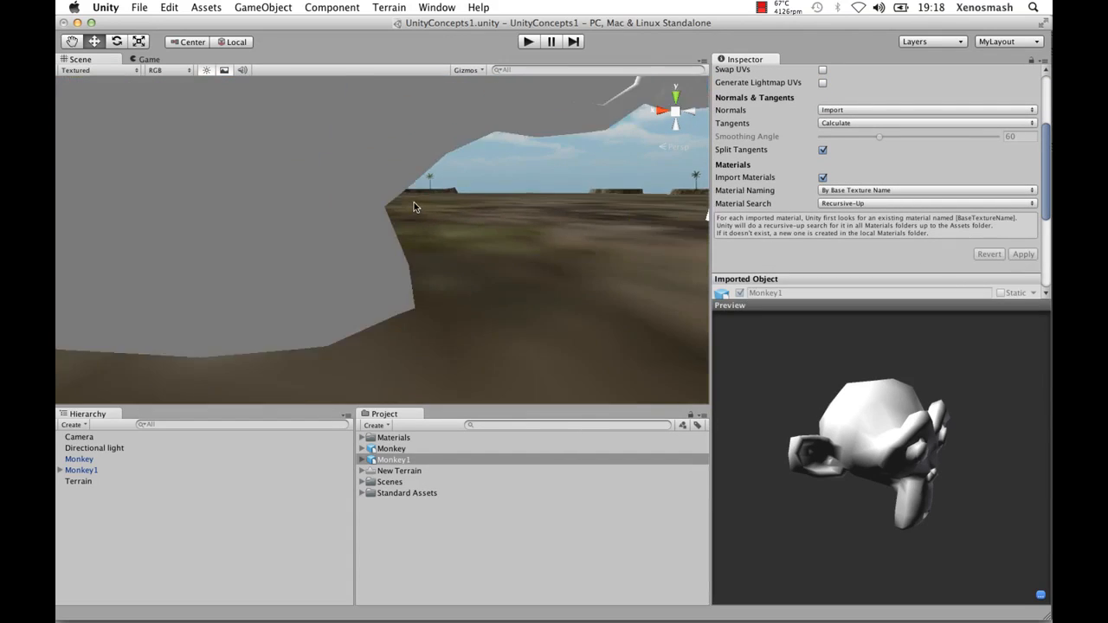
{"action": "left_click", "coordinate": [82, 470]}
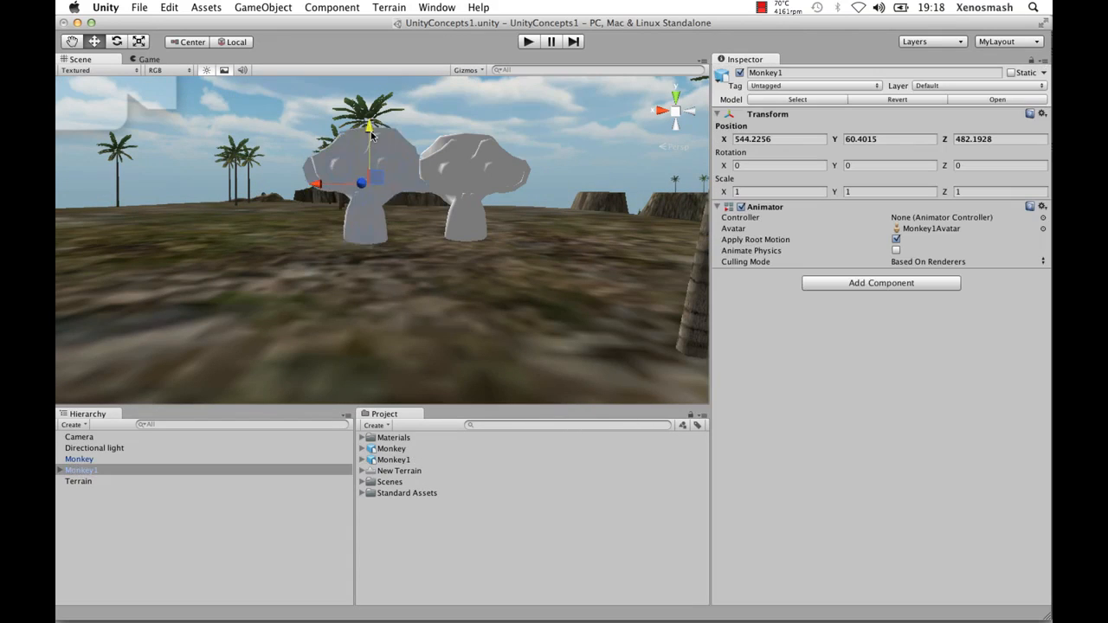